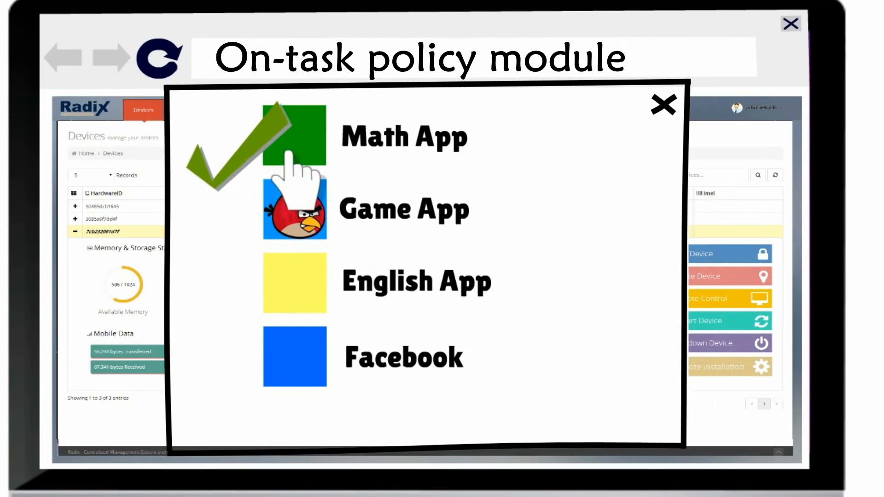
Tick English App as allowed next to Math App, leaving Game App and Facebook unticked
{"action": "left_click", "coordinate": [295, 283]}
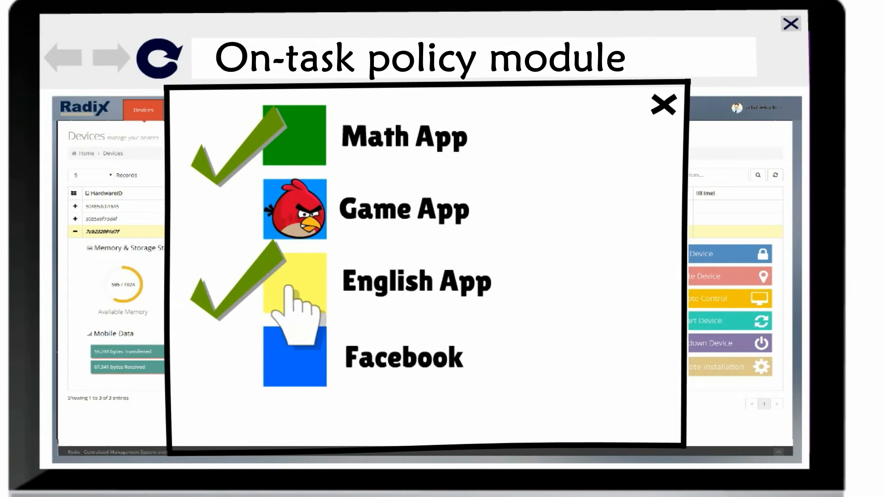